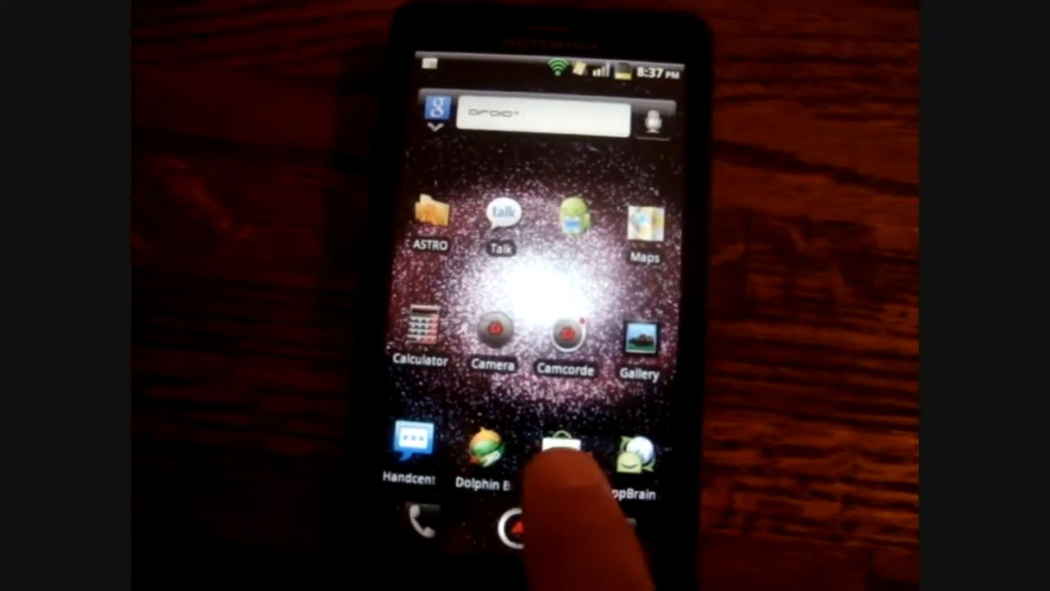
Step: Open Android Market and search for 'super manager'
click(557, 447)
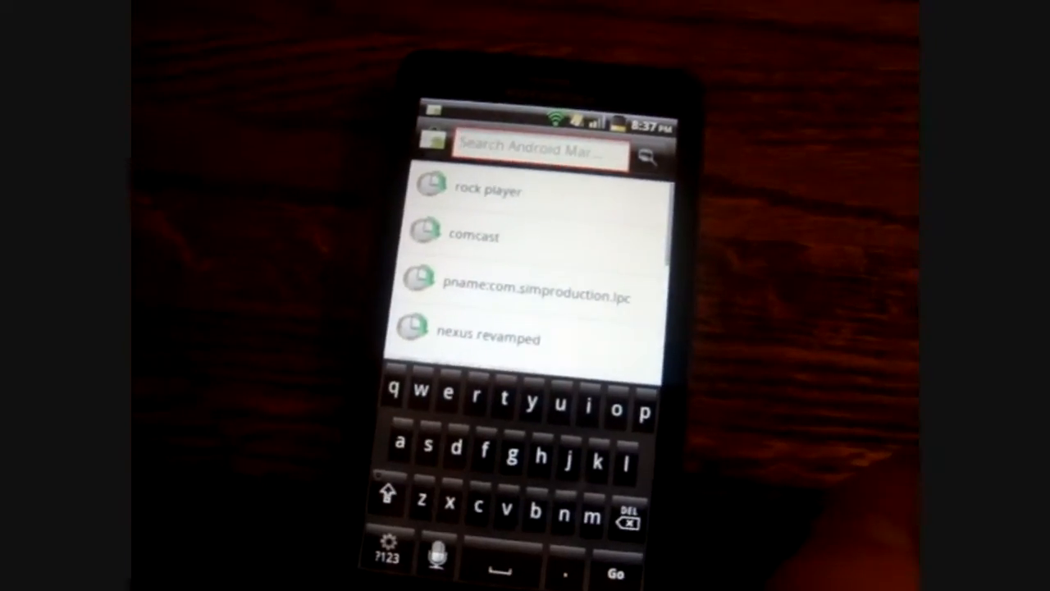
text(s)
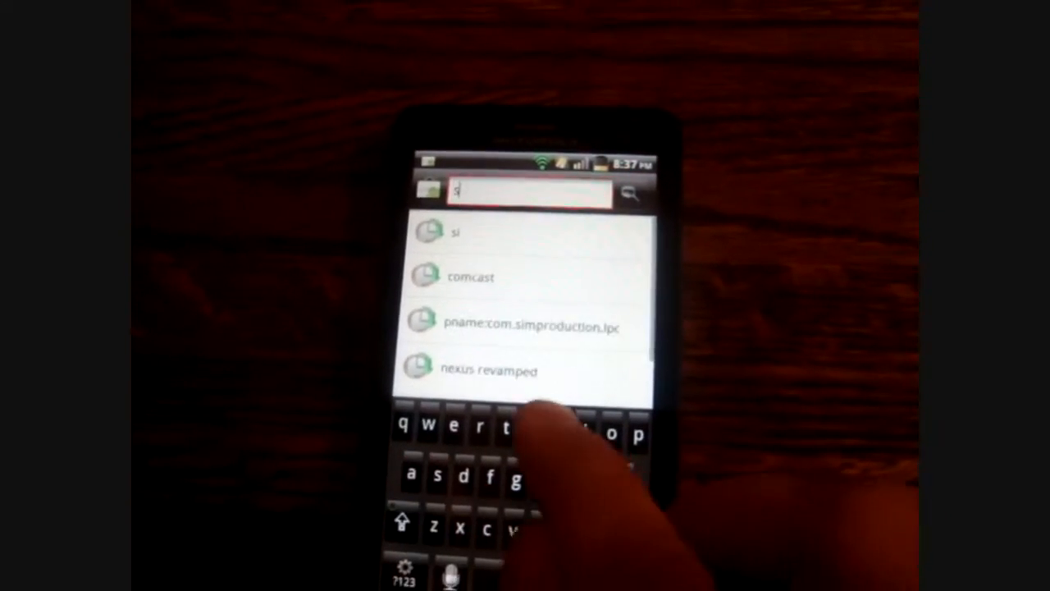
text(uper)
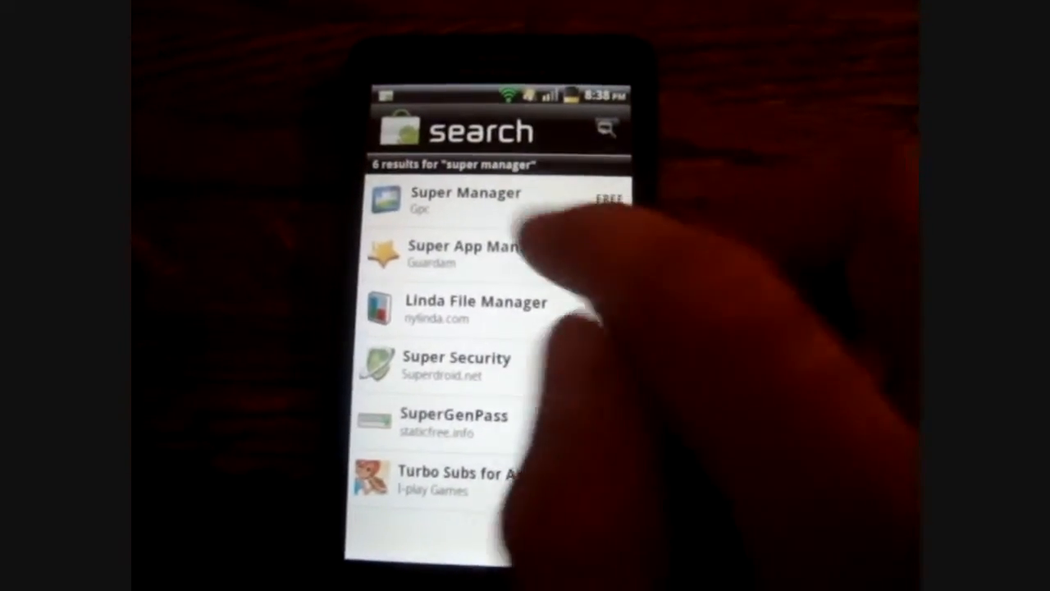
Step: Install the free Super Manager app from its Market listing
click(465, 199)
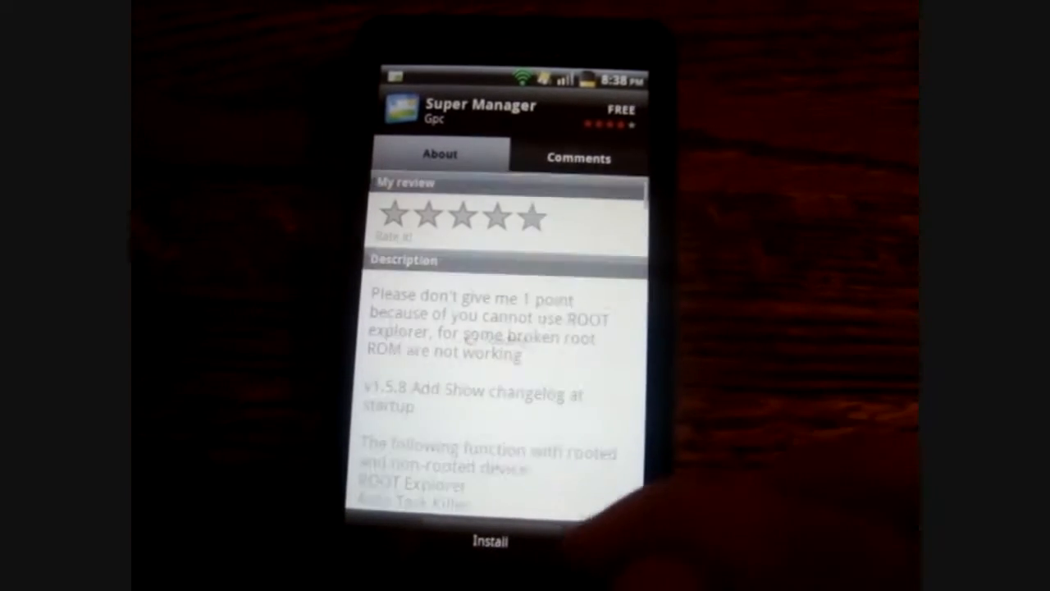
click(490, 541)
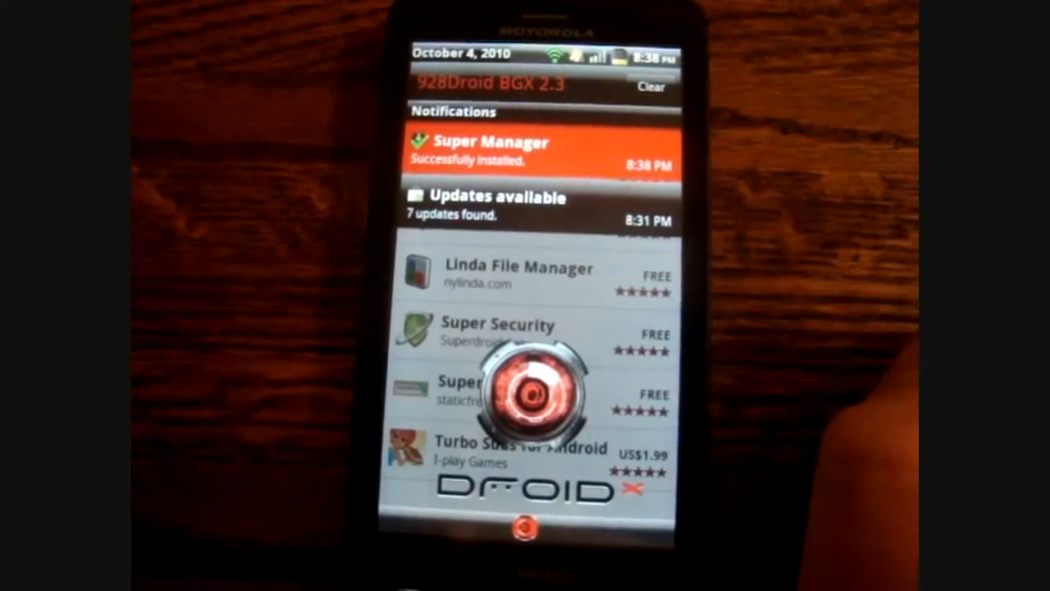
Step: Launch Super Manager, check Enable ROOT function in Setting and accept the Hint
click(515, 153)
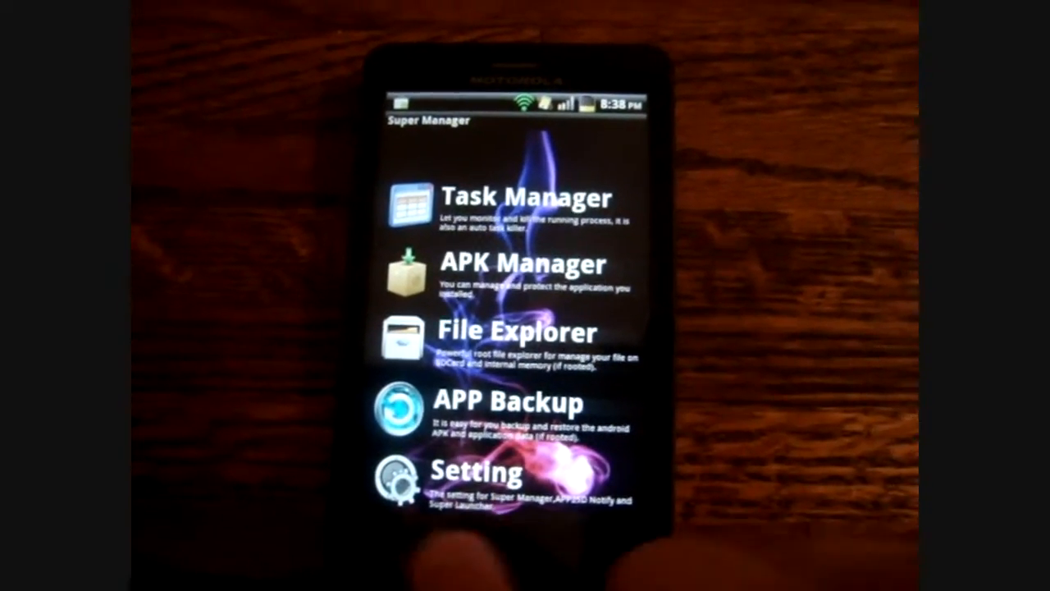
click(472, 472)
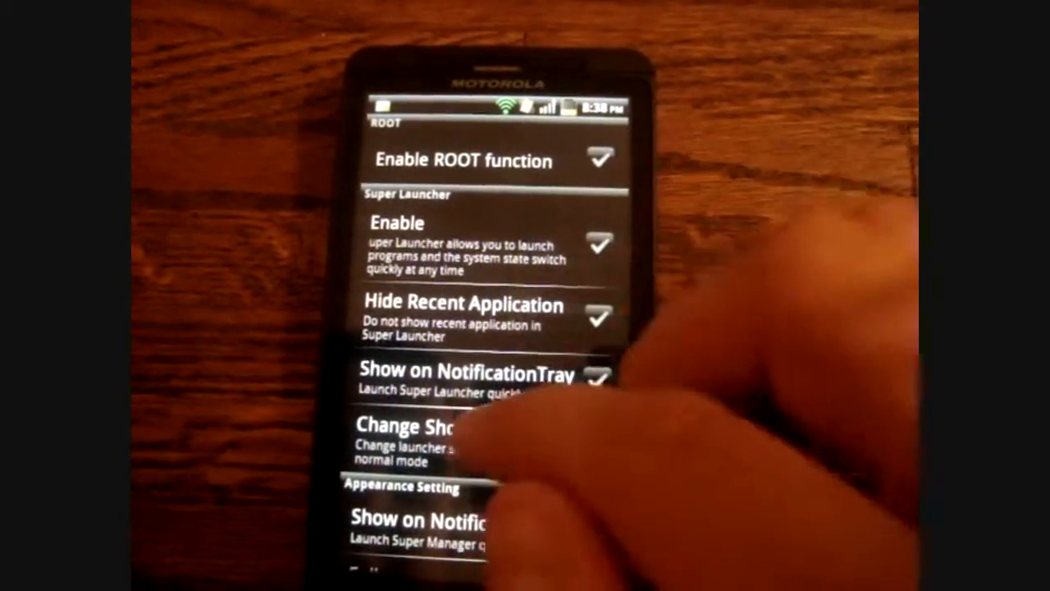
scroll(down, 3)
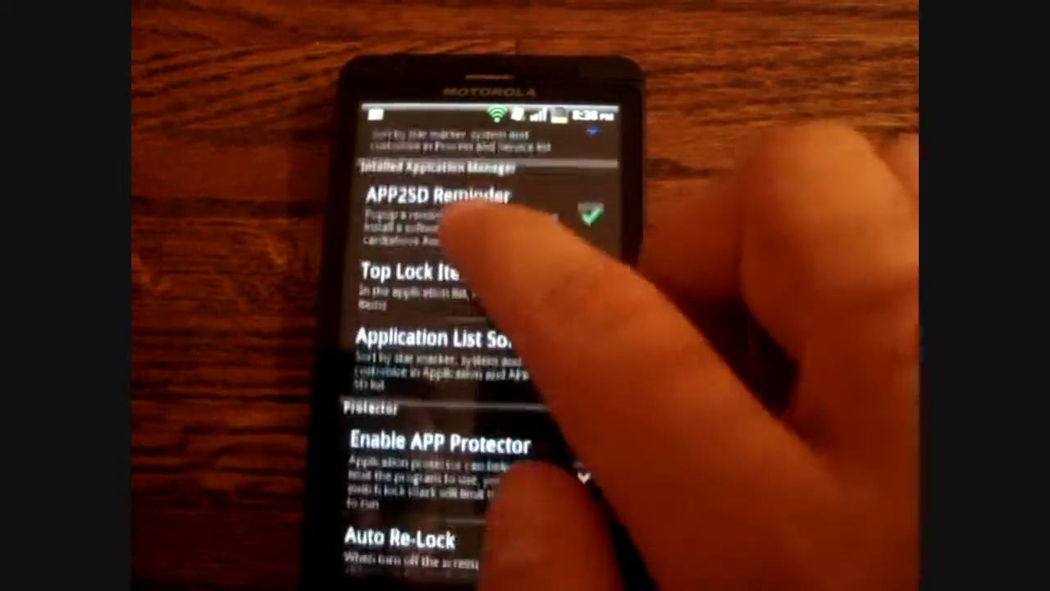
scroll(down, 3)
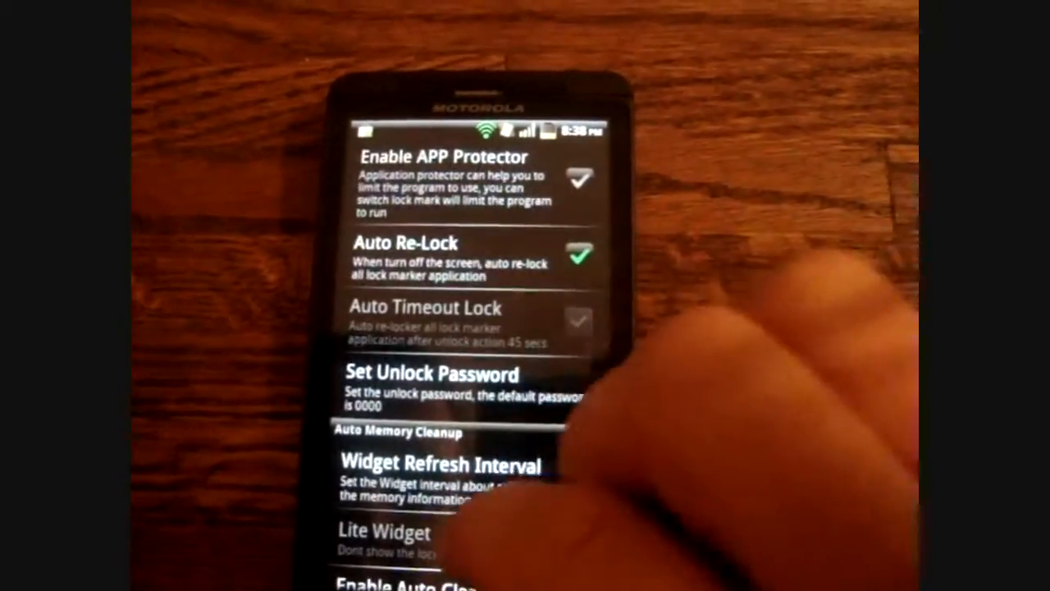
scroll(down, 3)
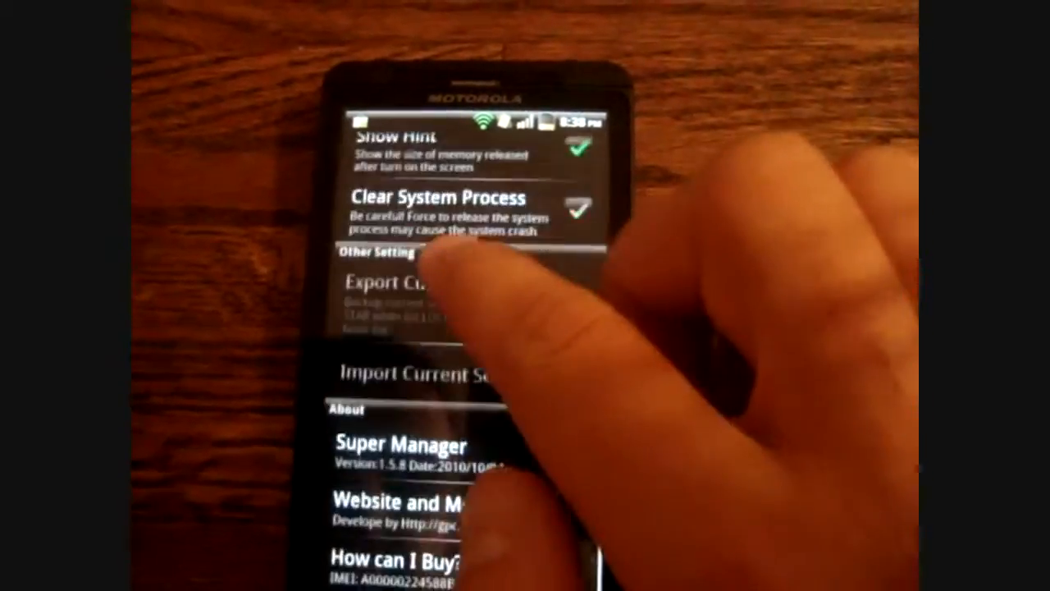
scroll(down, 3)
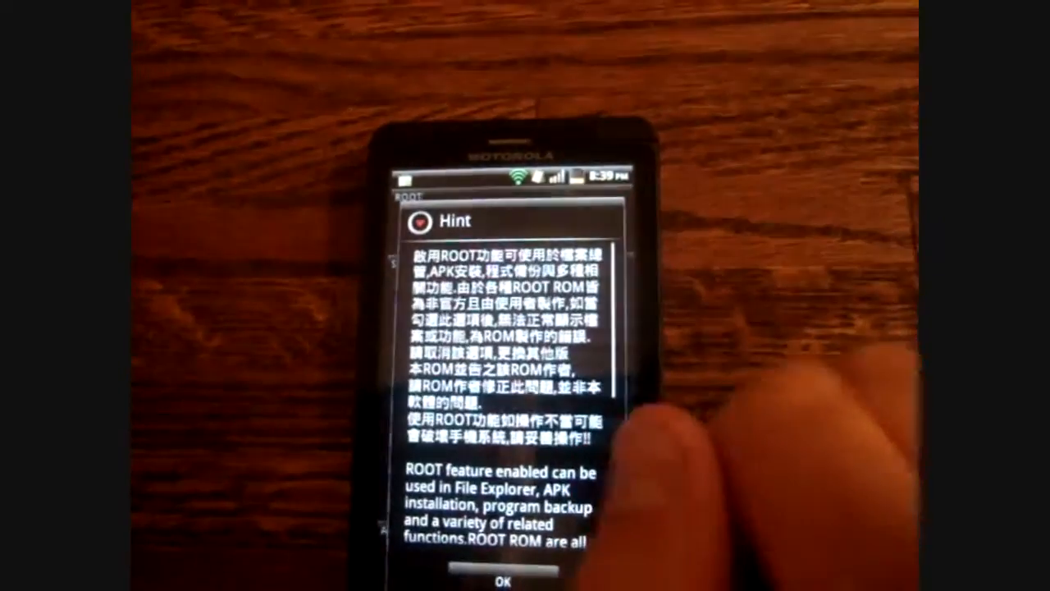
click(501, 577)
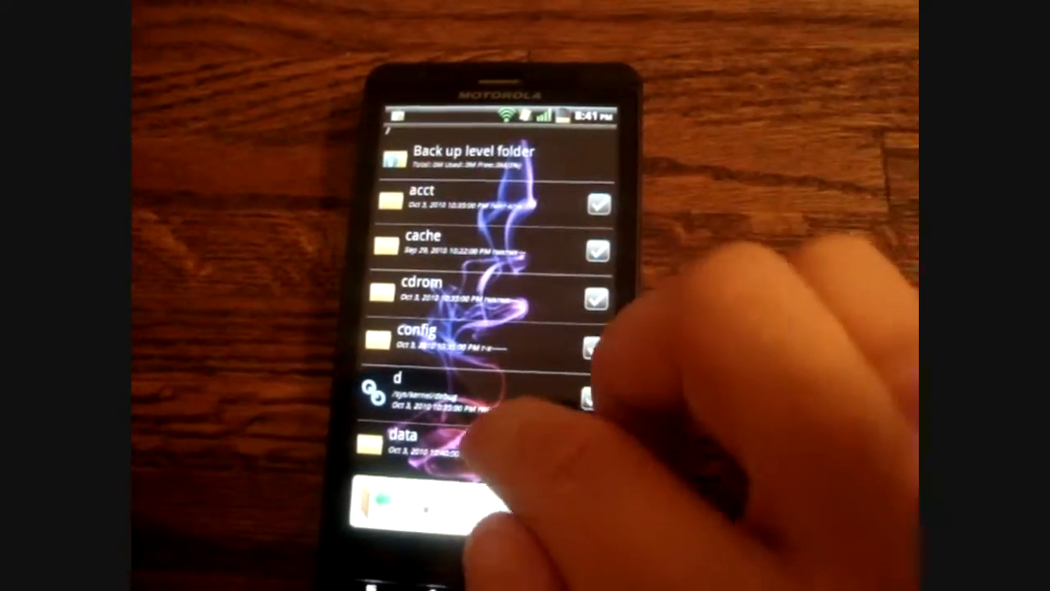
Step: Scroll the root directory in File Explorer down to the system folder
scroll(down, 3)
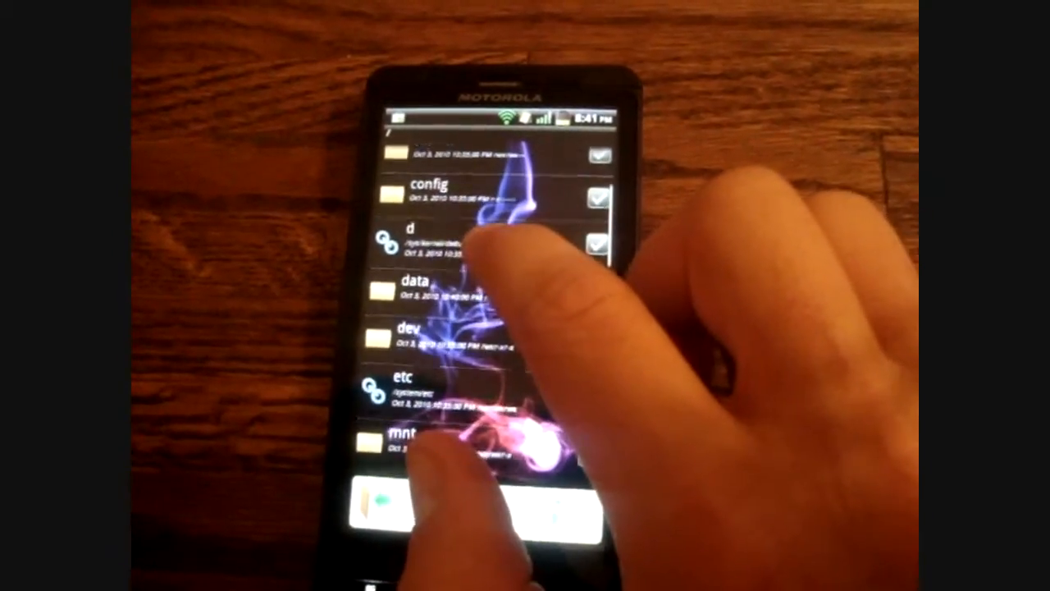
scroll(down, 3)
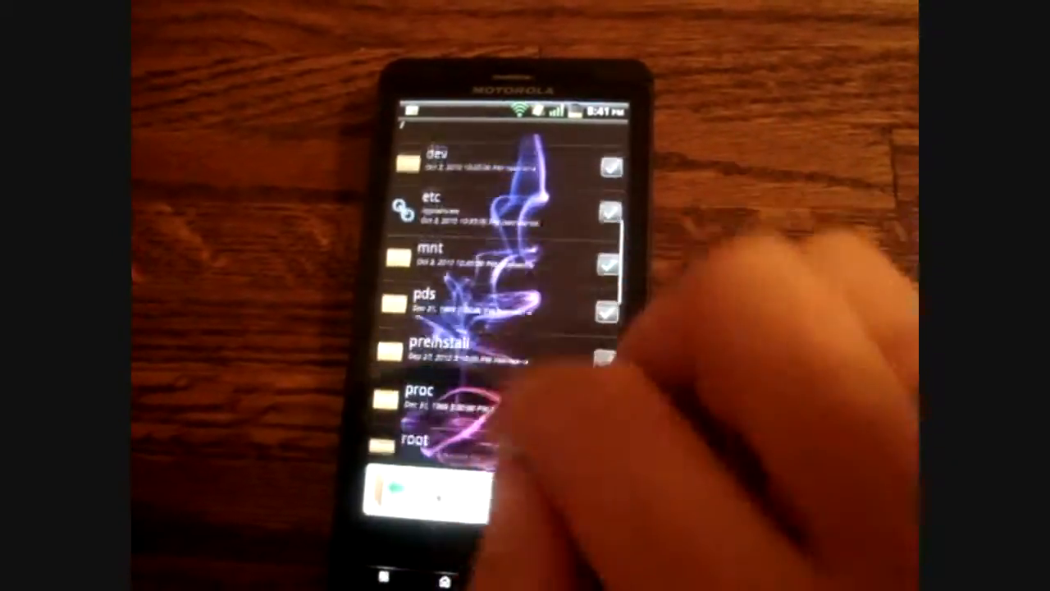
scroll(down, 3)
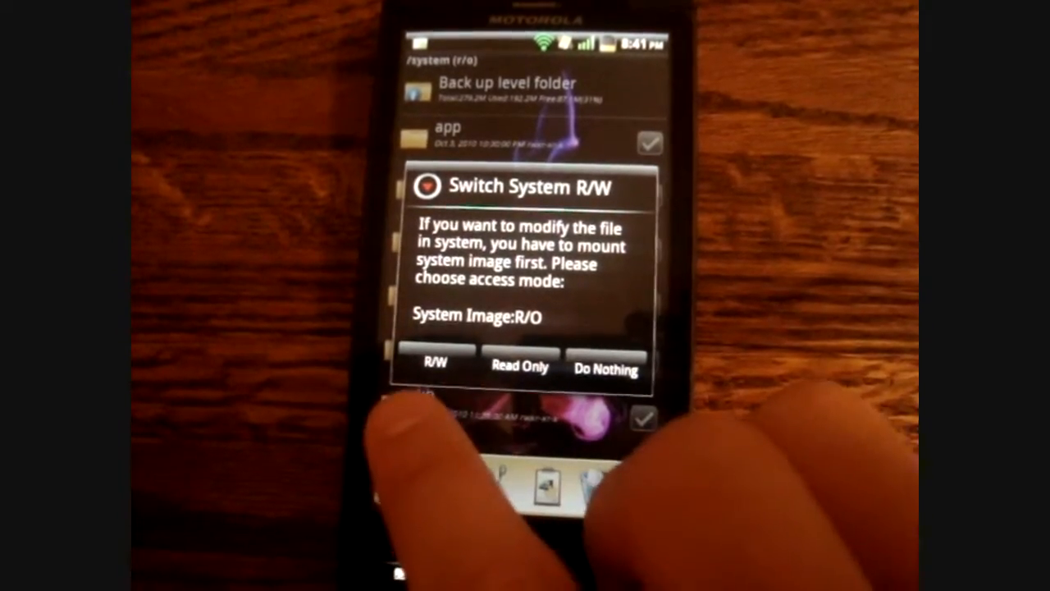
Step: Mount /system as R/W and open the system app folder
click(433, 364)
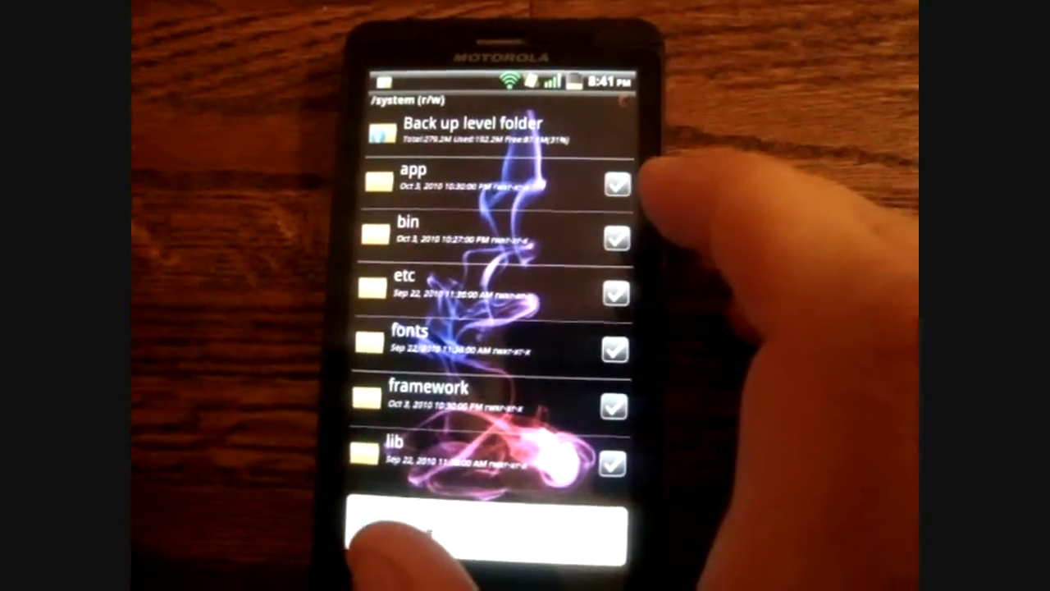
click(418, 180)
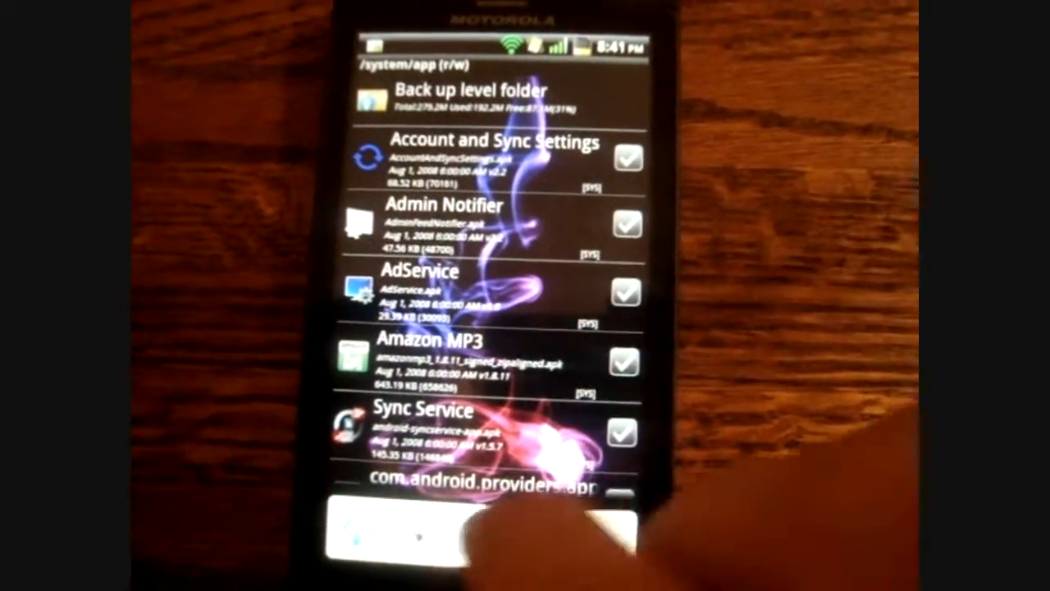
click(625, 363)
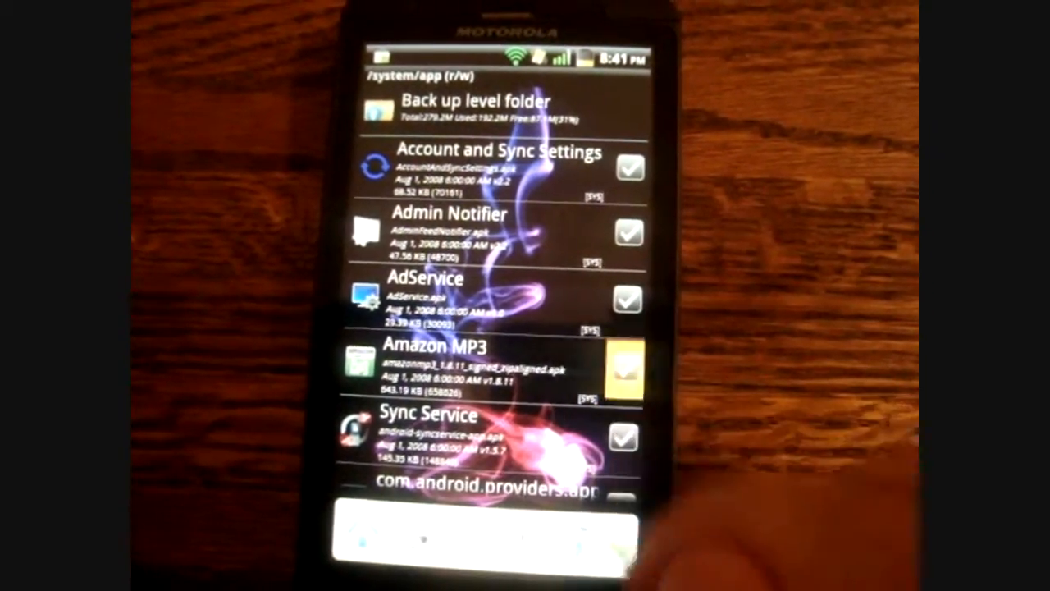
click(628, 367)
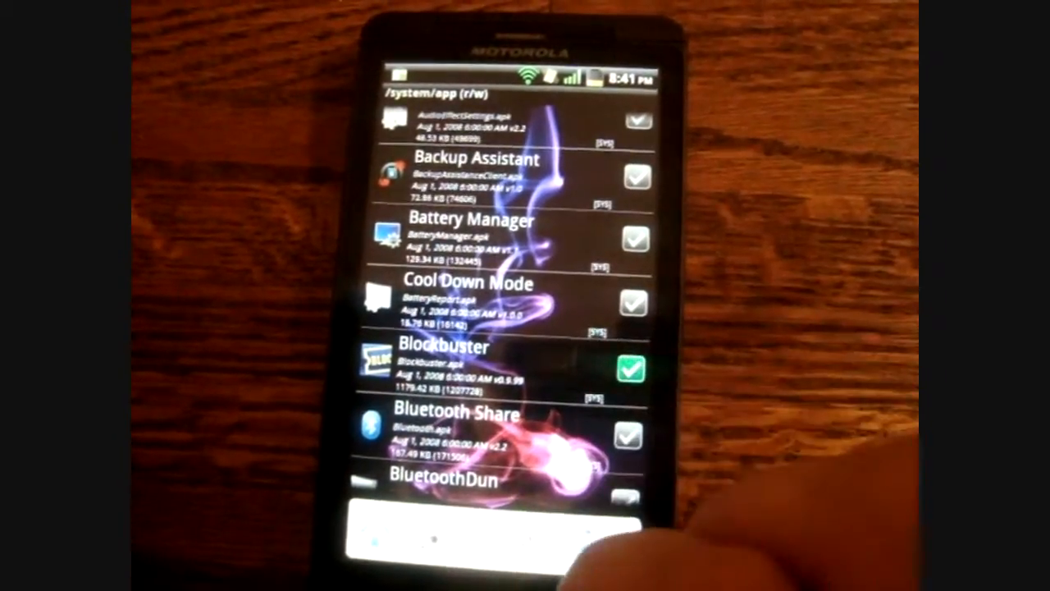
scroll(down, 3)
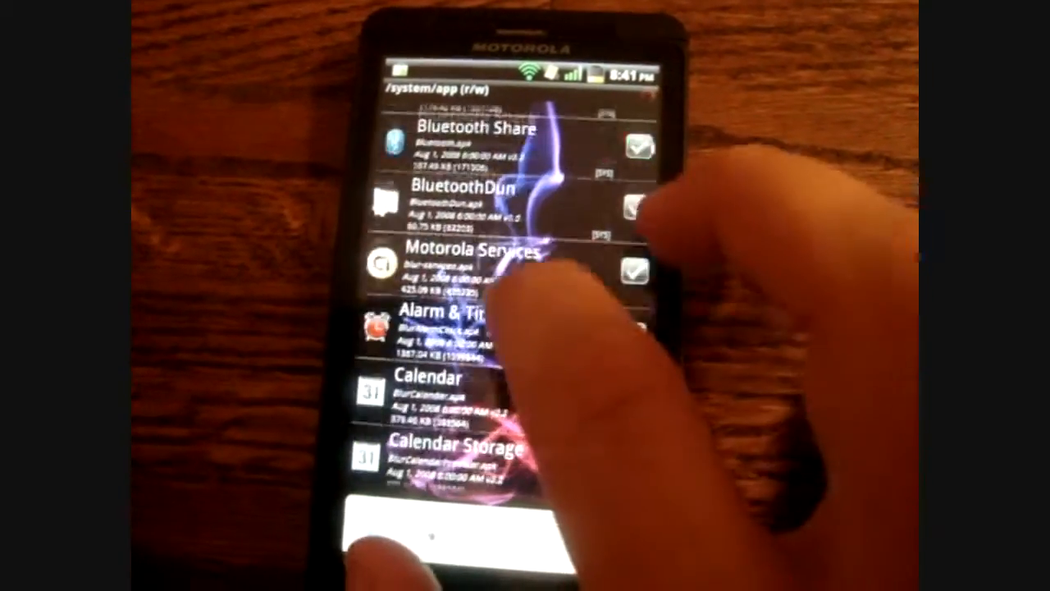
scroll(down, 3)
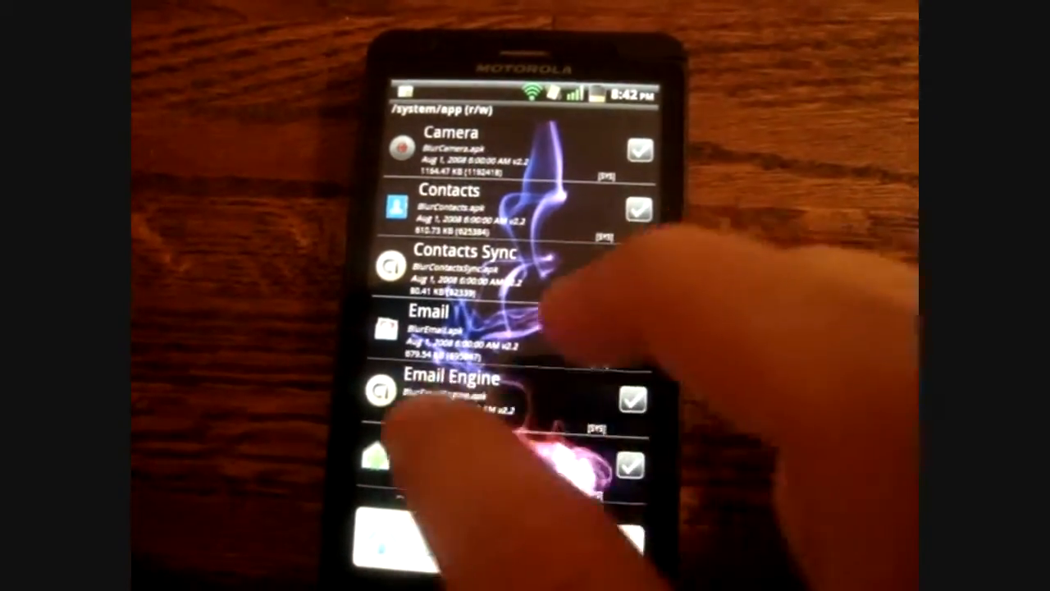
scroll(down, 3)
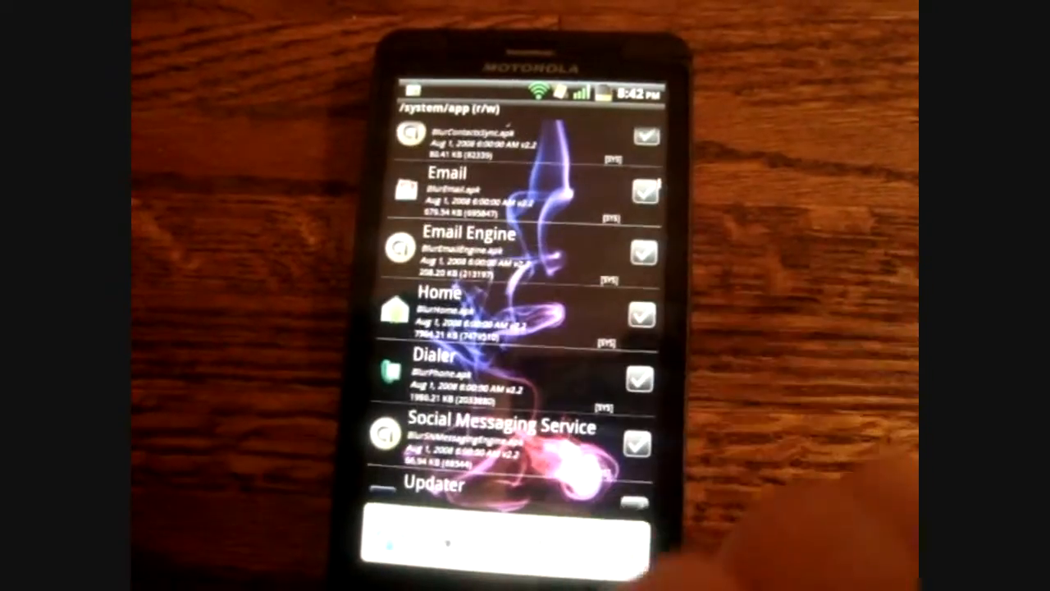
scroll(down, 3)
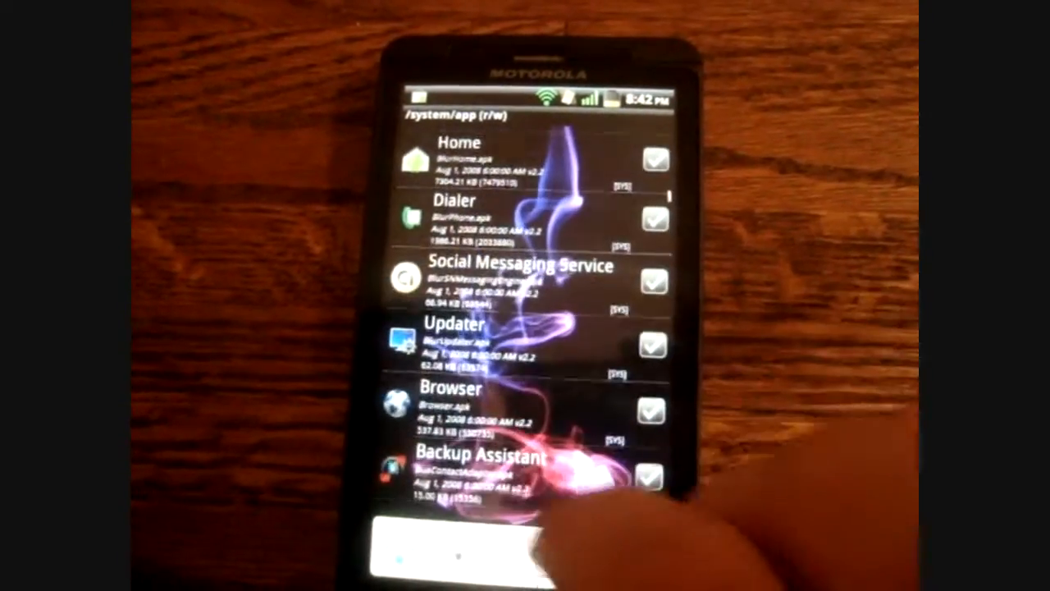
scroll(down, 3)
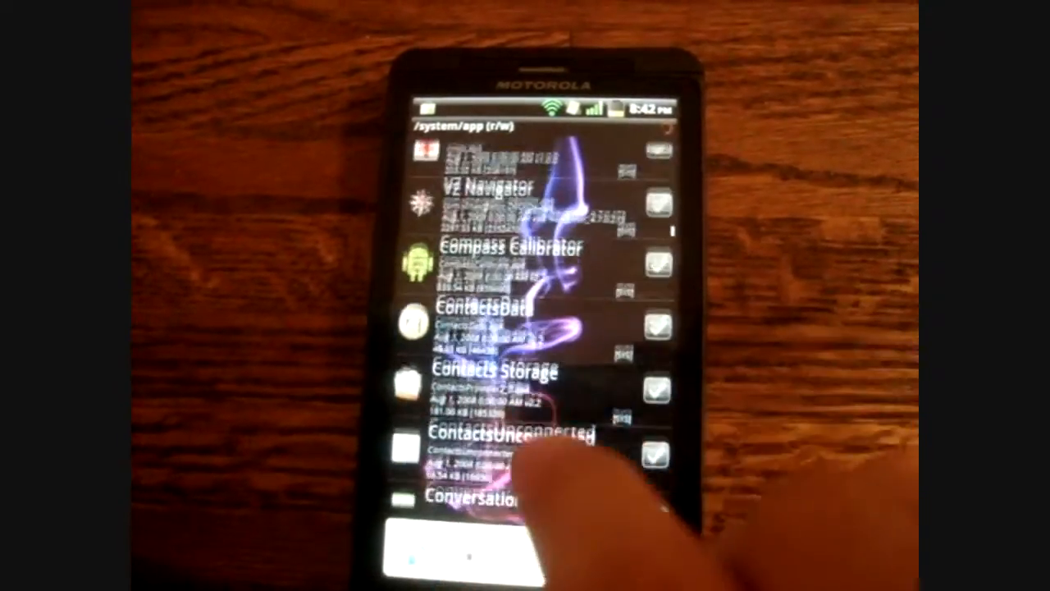
scroll(down, 3)
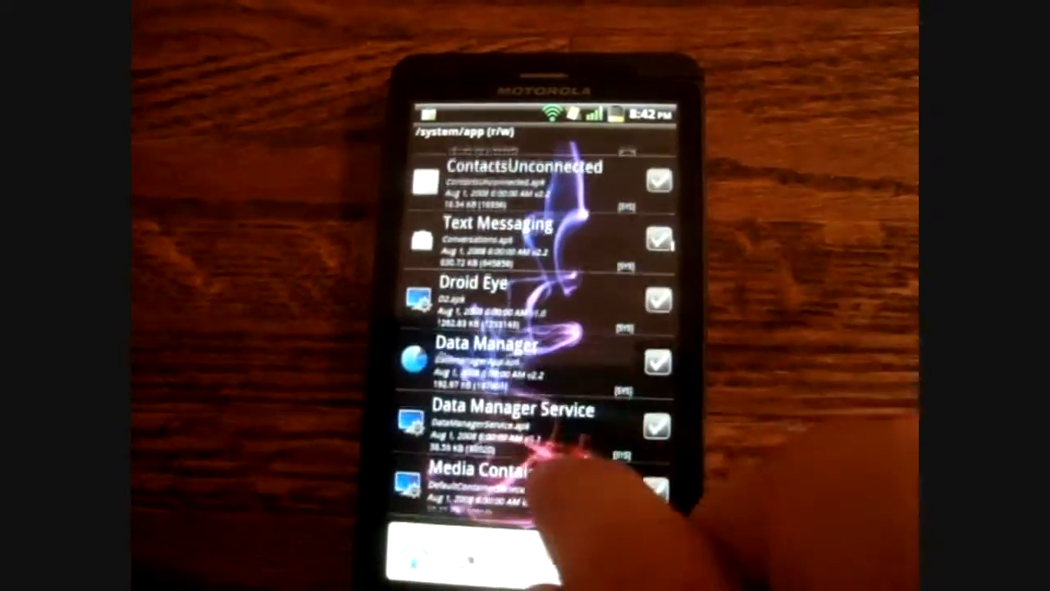
scroll(down, 3)
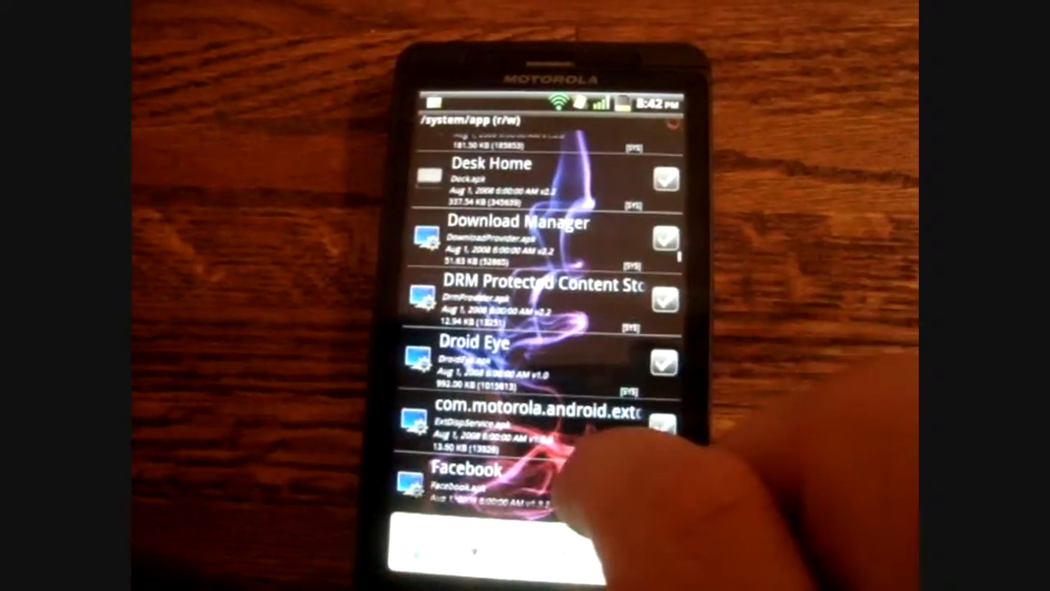
scroll(down, 3)
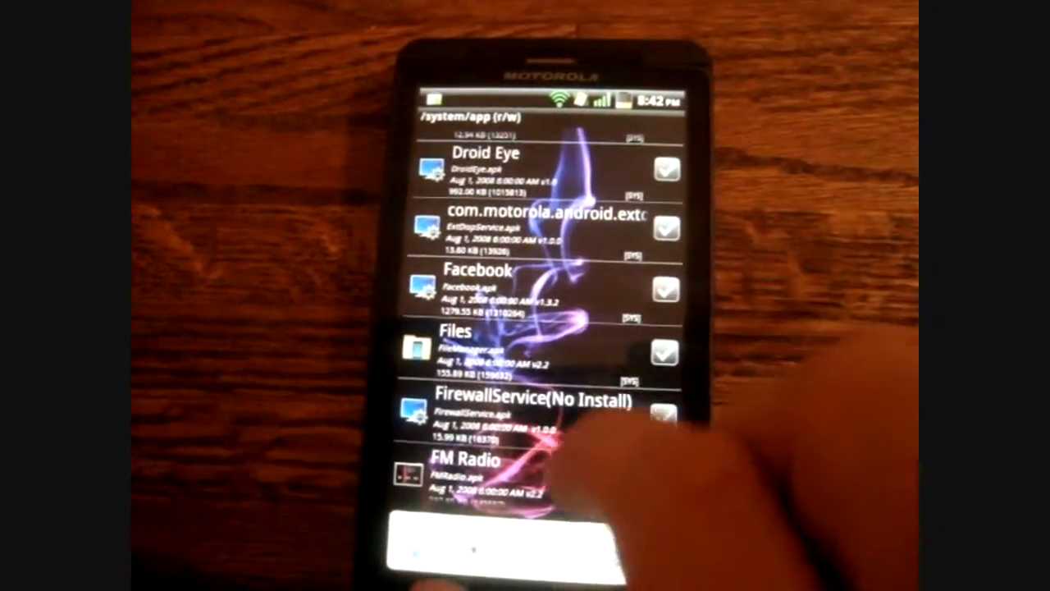
scroll(down, 3)
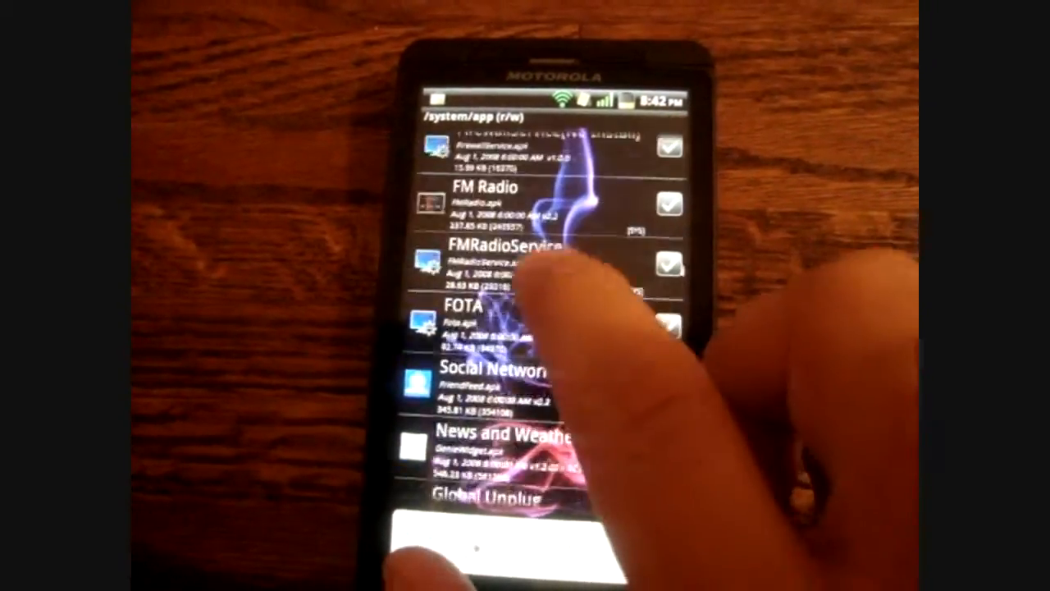
scroll(down, 3)
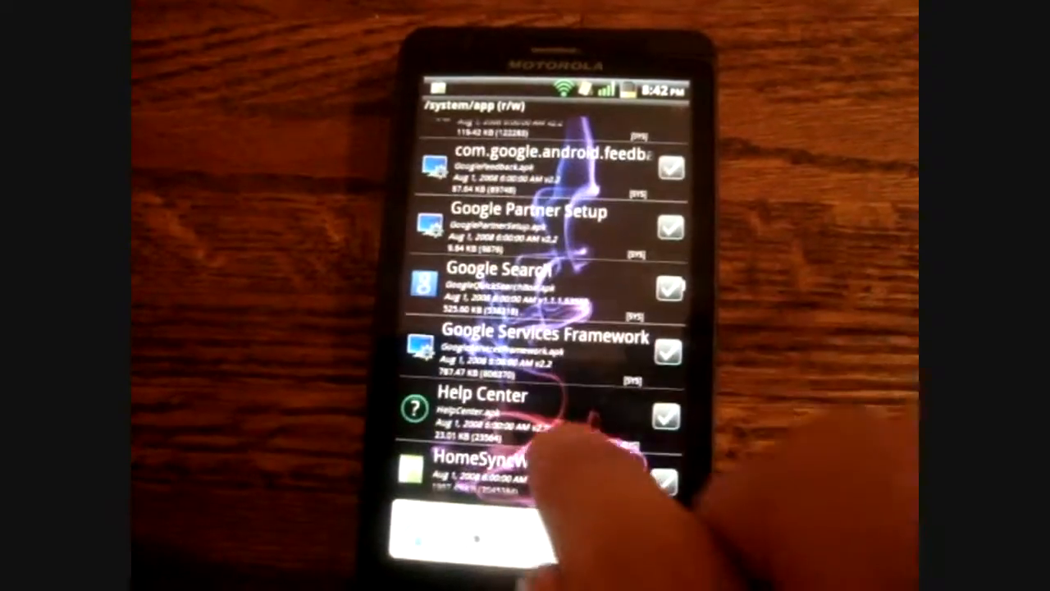
scroll(down, 3)
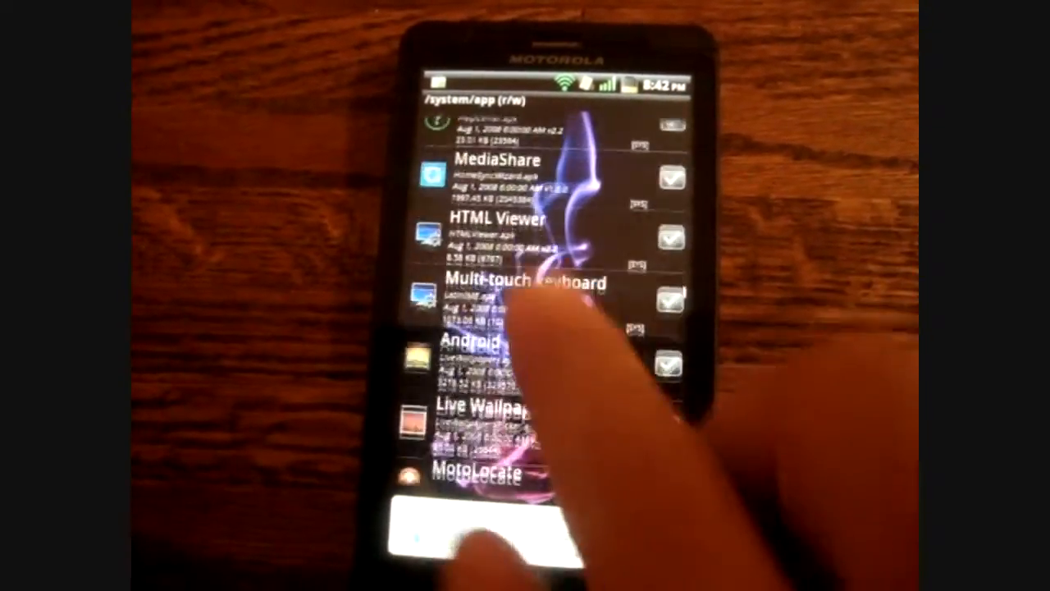
scroll(down, 3)
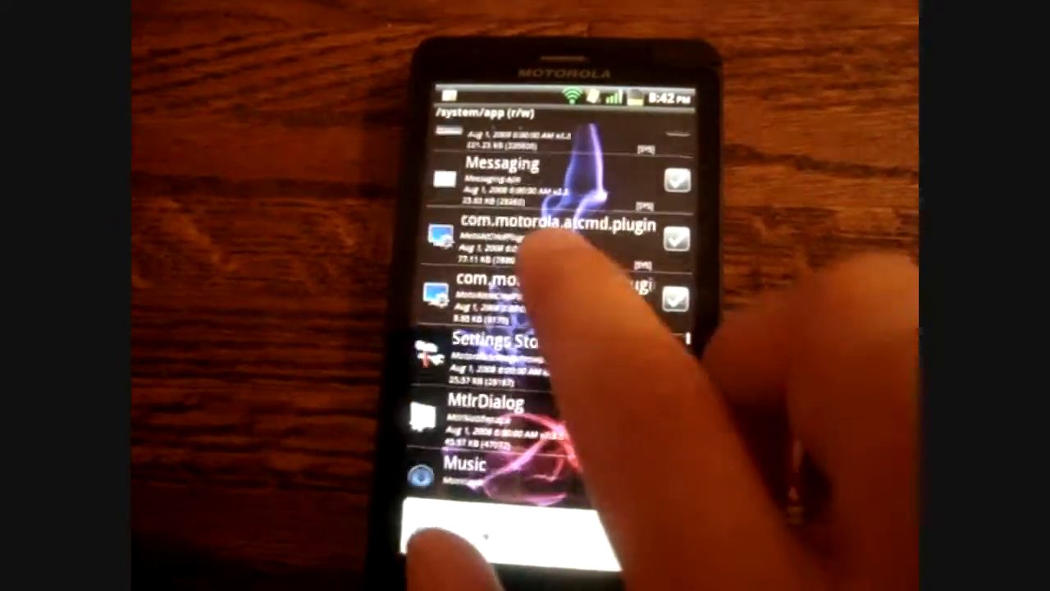
Step: Scroll through /system/app and tick My Verizon, Kindle and Skype mobile
scroll(down, 3)
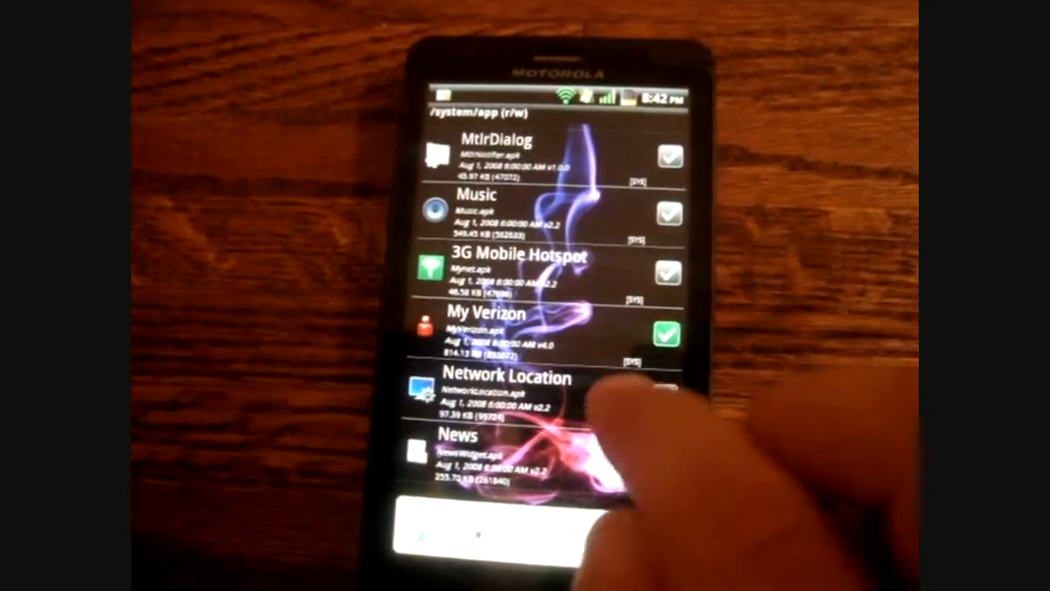
scroll(down, 3)
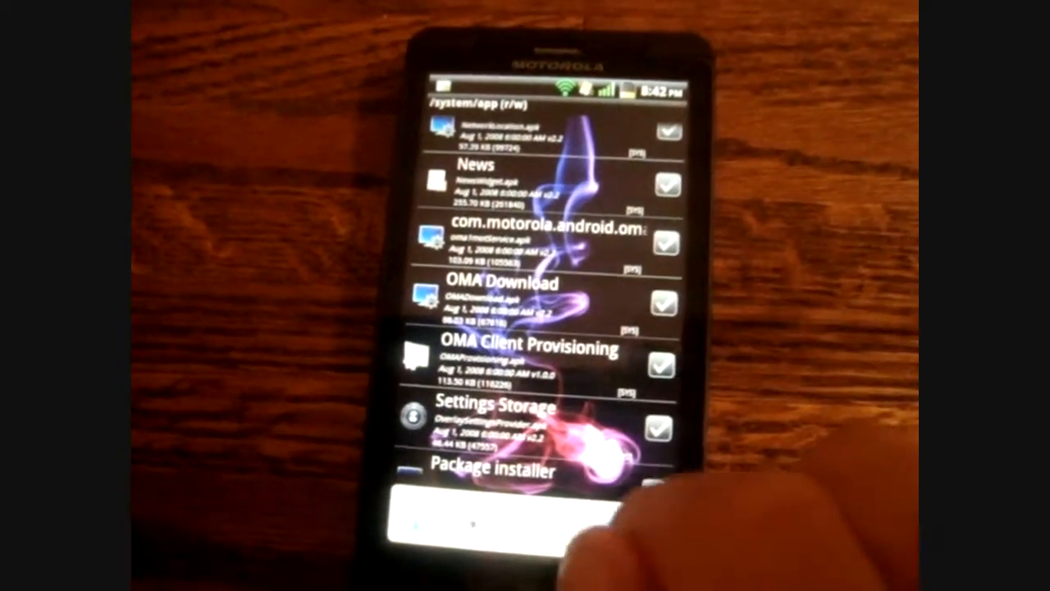
scroll(down, 3)
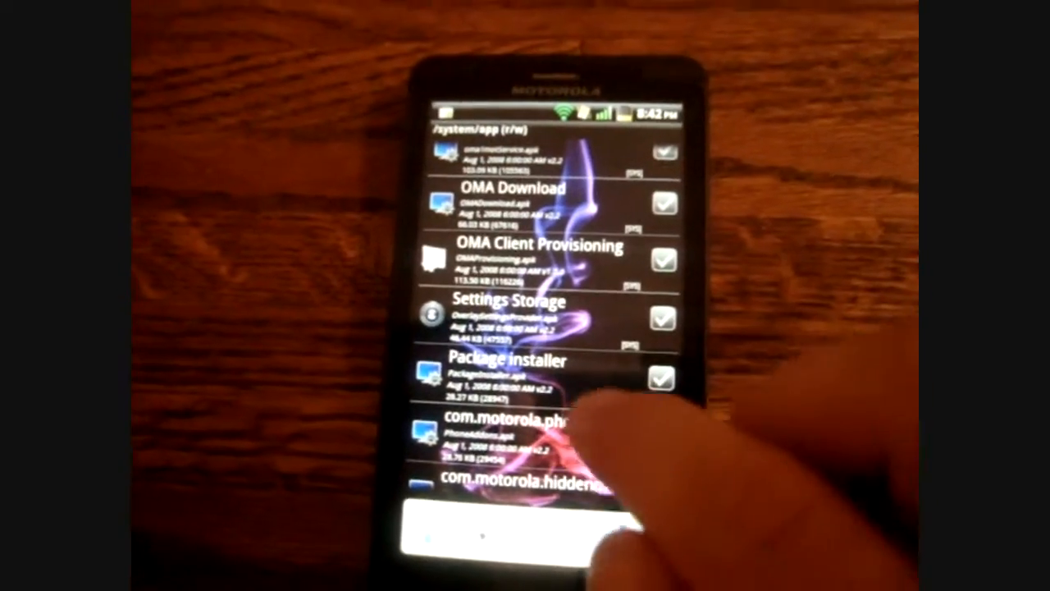
scroll(down, 3)
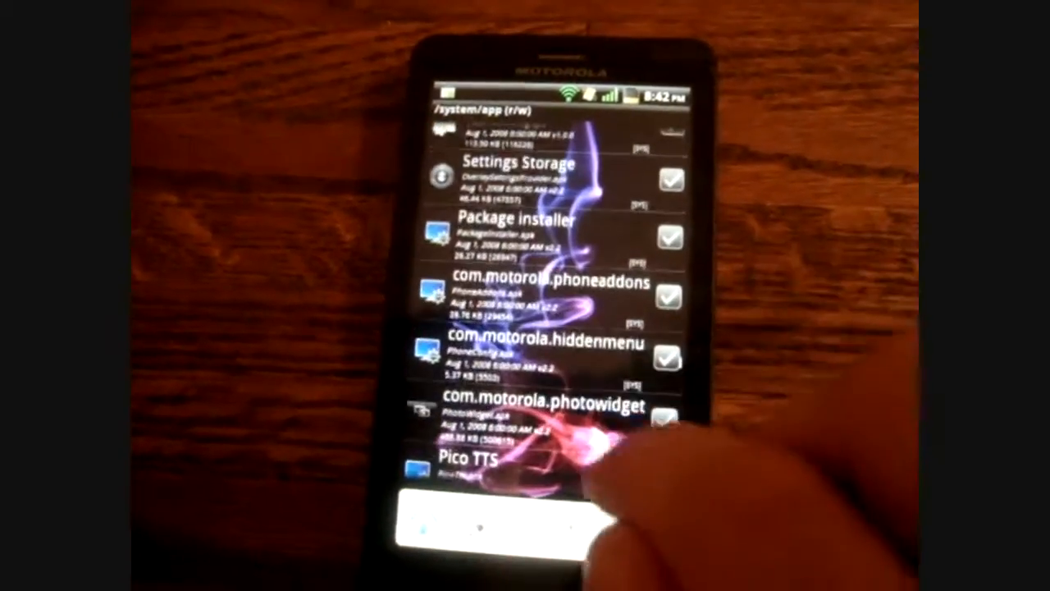
scroll(down, 3)
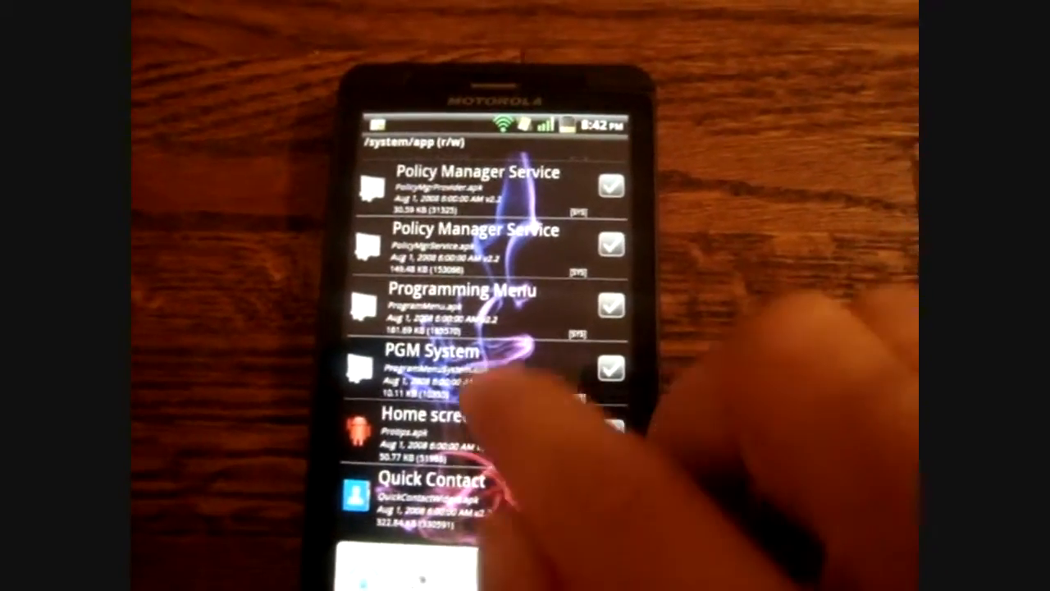
scroll(down, 3)
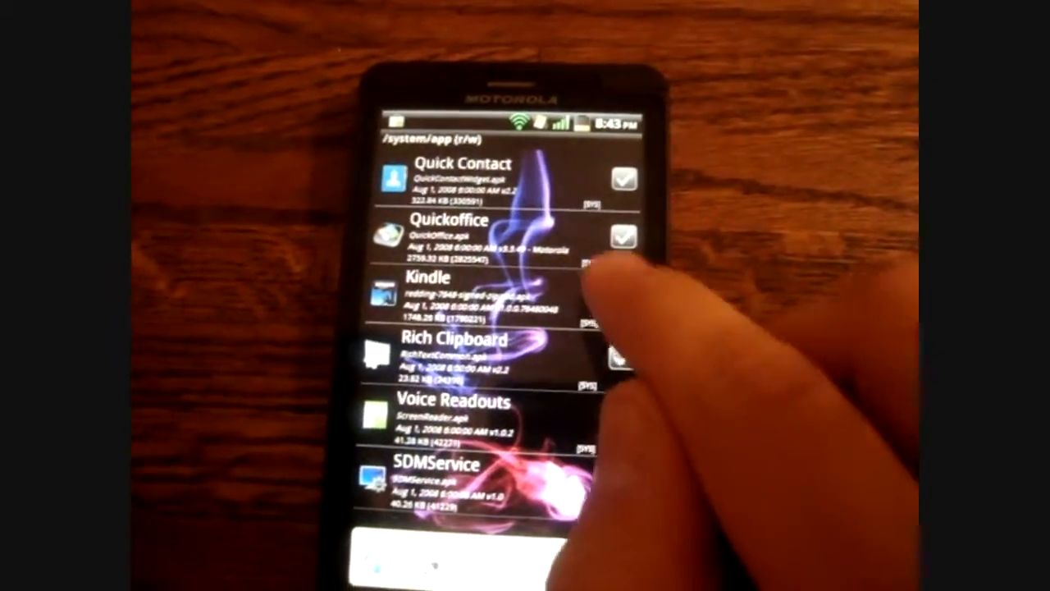
scroll(down, 3)
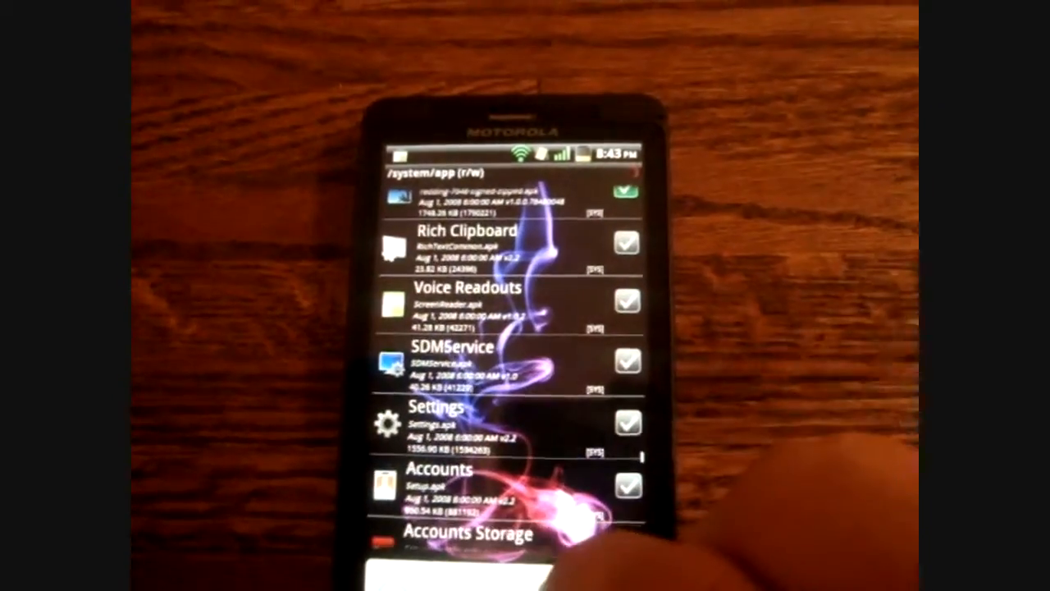
scroll(down, 3)
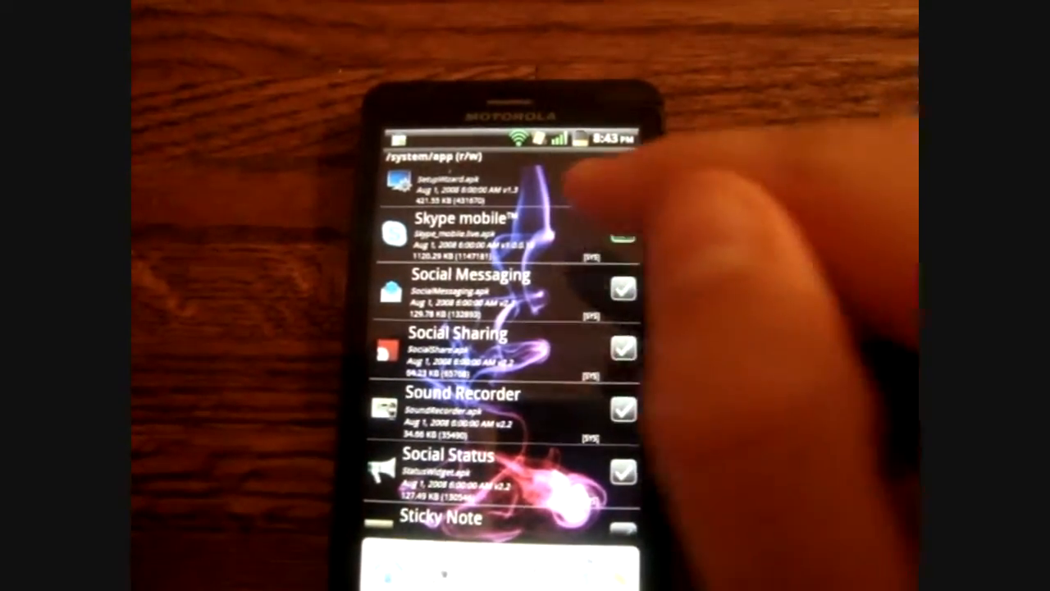
click(624, 234)
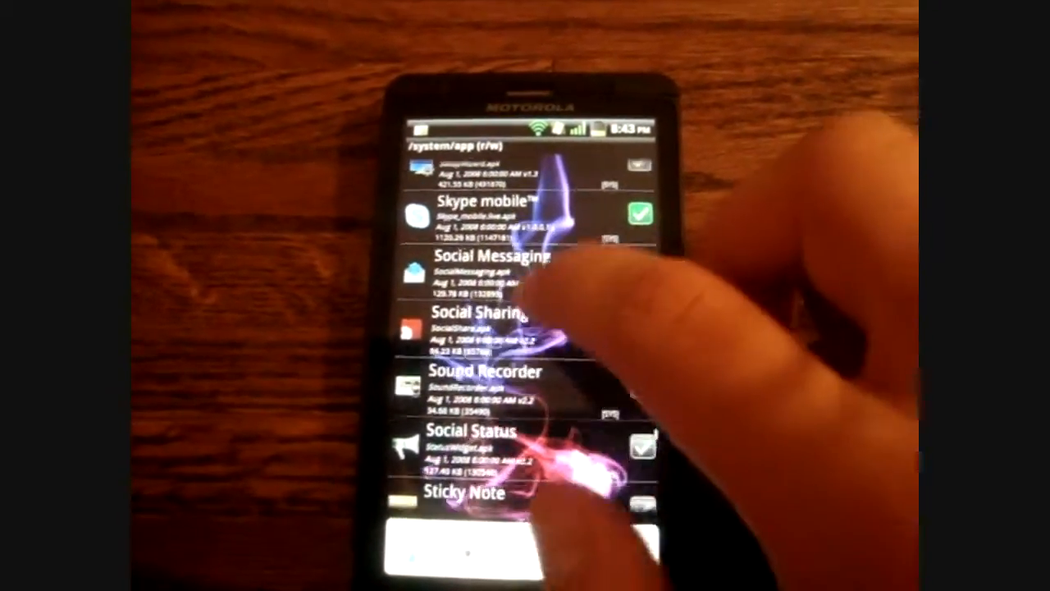
scroll(down, 3)
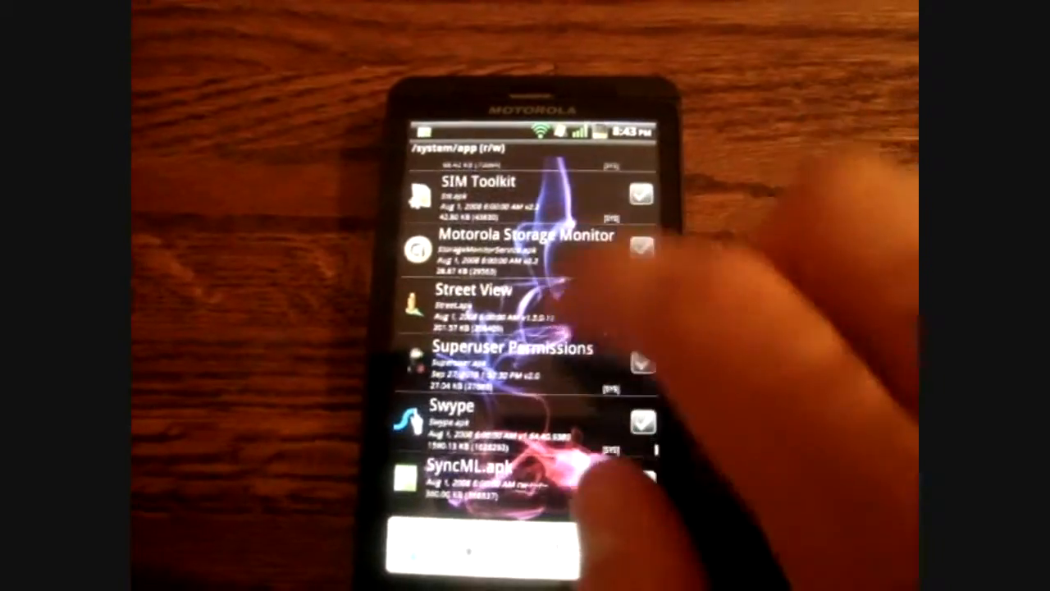
scroll(down, 3)
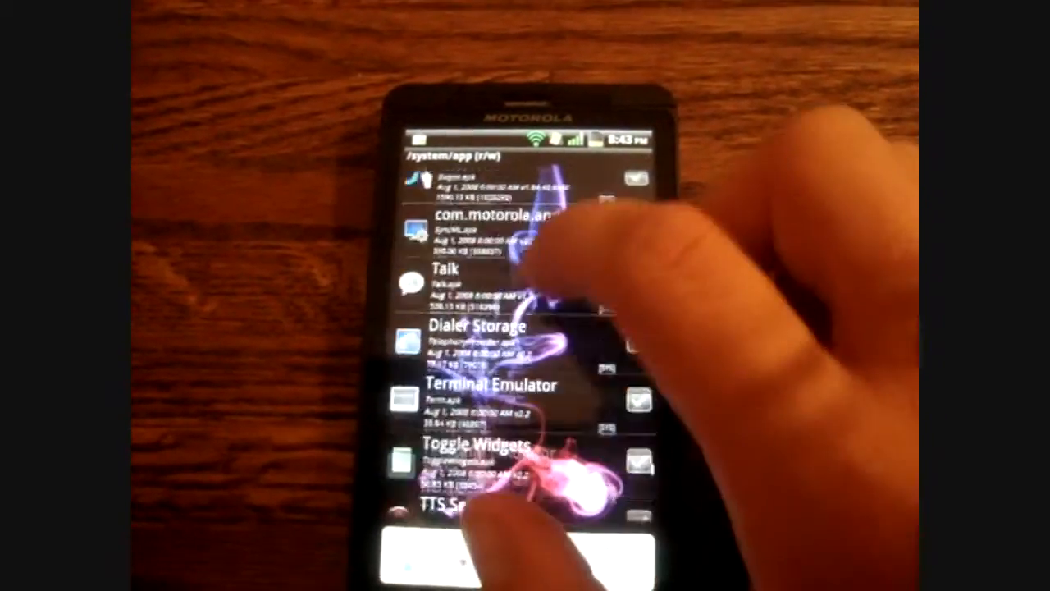
scroll(down, 3)
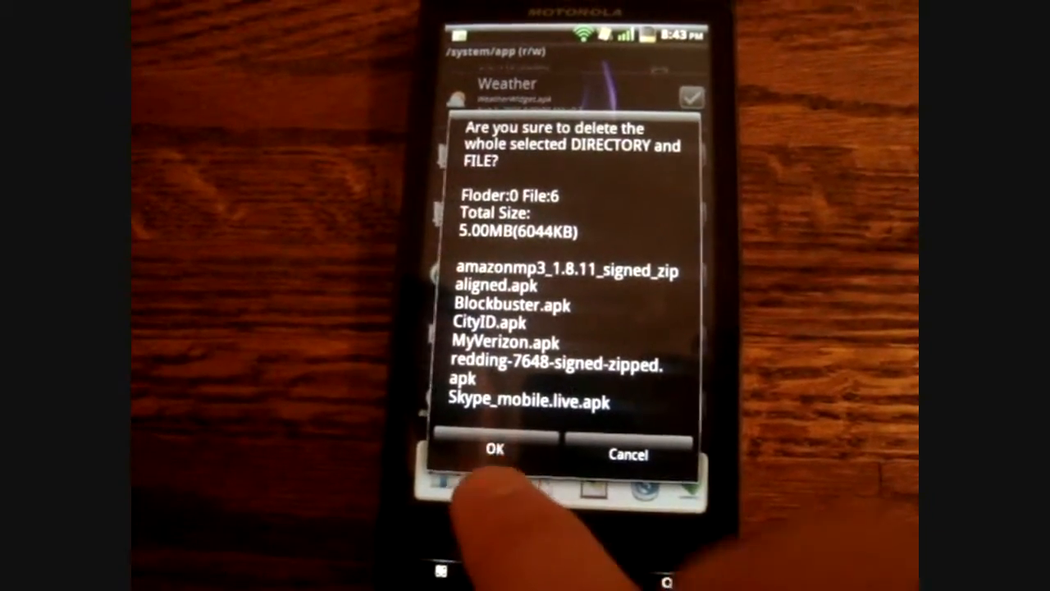
Step: Confirm deleting the six selected APKs (5 MB) from /system/app
click(495, 450)
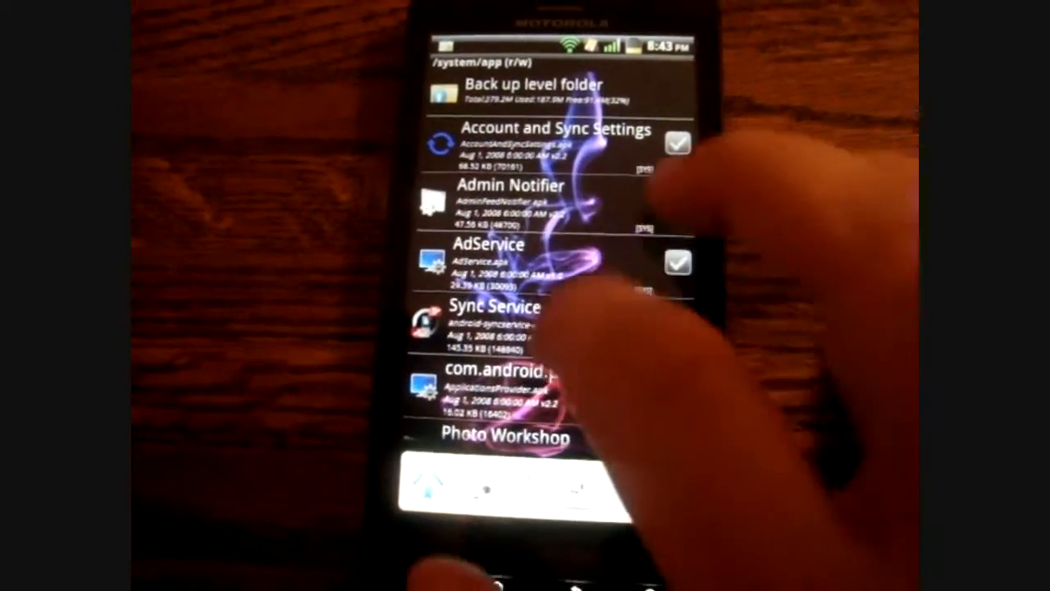
scroll(down, 3)
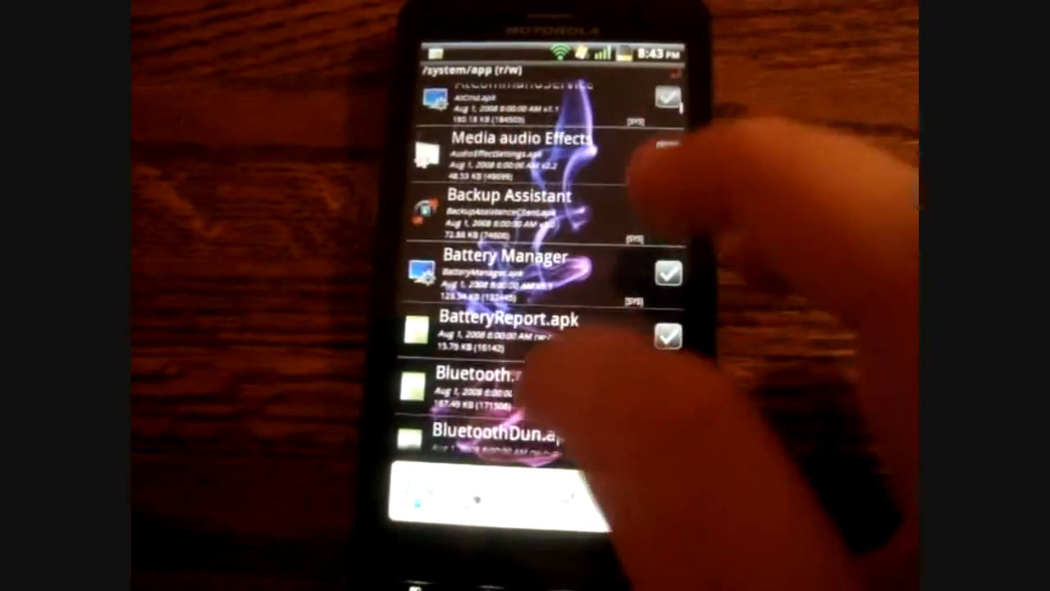
scroll(up, 3)
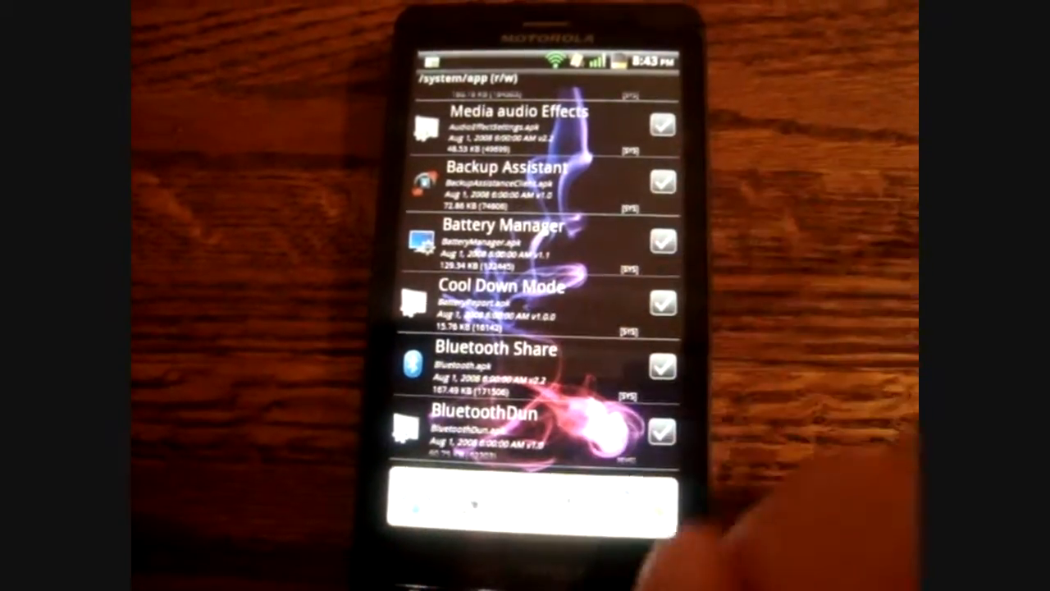
scroll(down, 3)
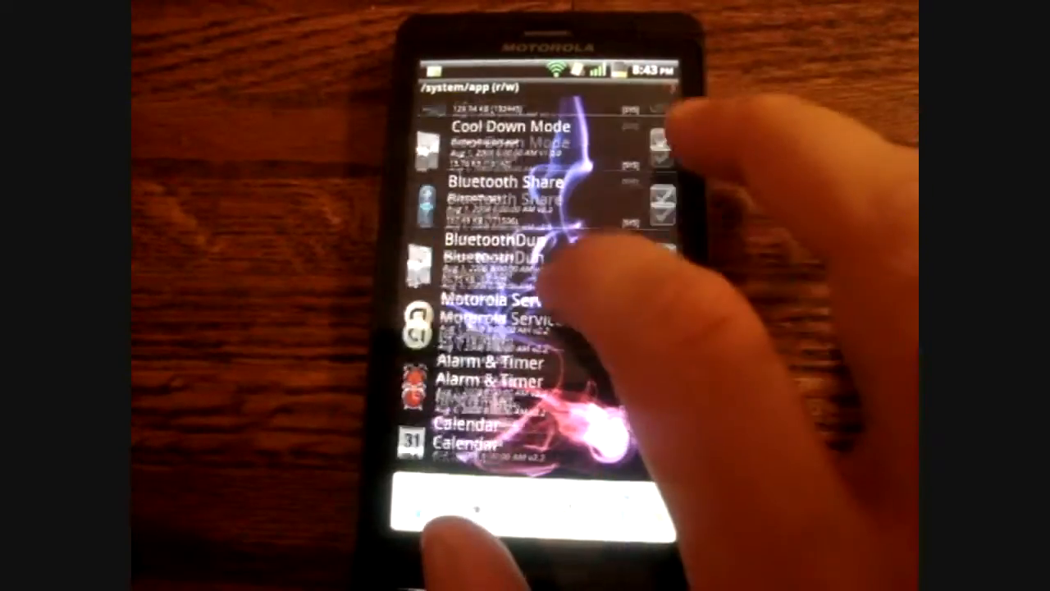